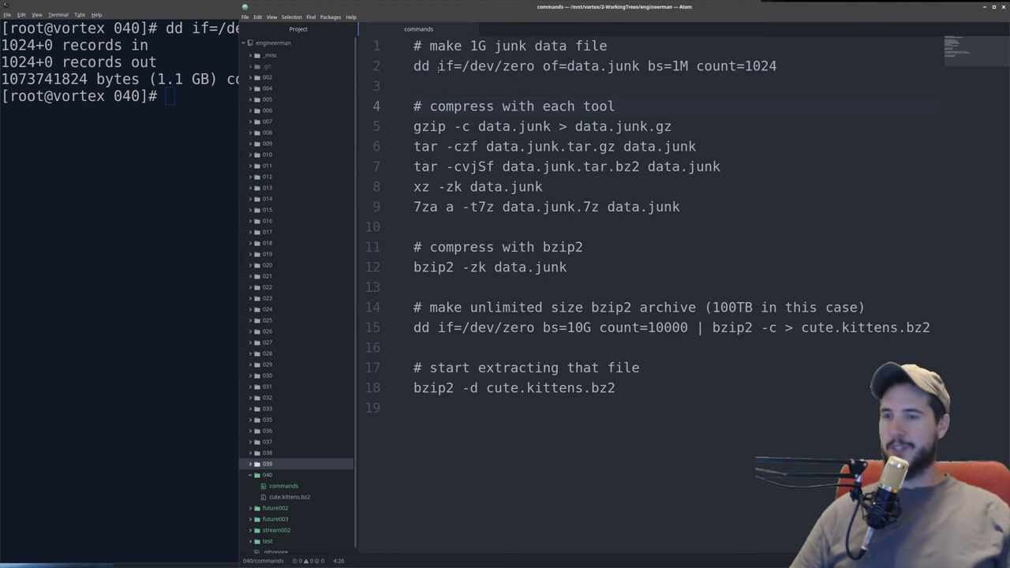
Step: Swap the tar -czf and tar -cvjSf lines for 'tar -cf data.junk.tar data.junk'
double_click(487, 65)
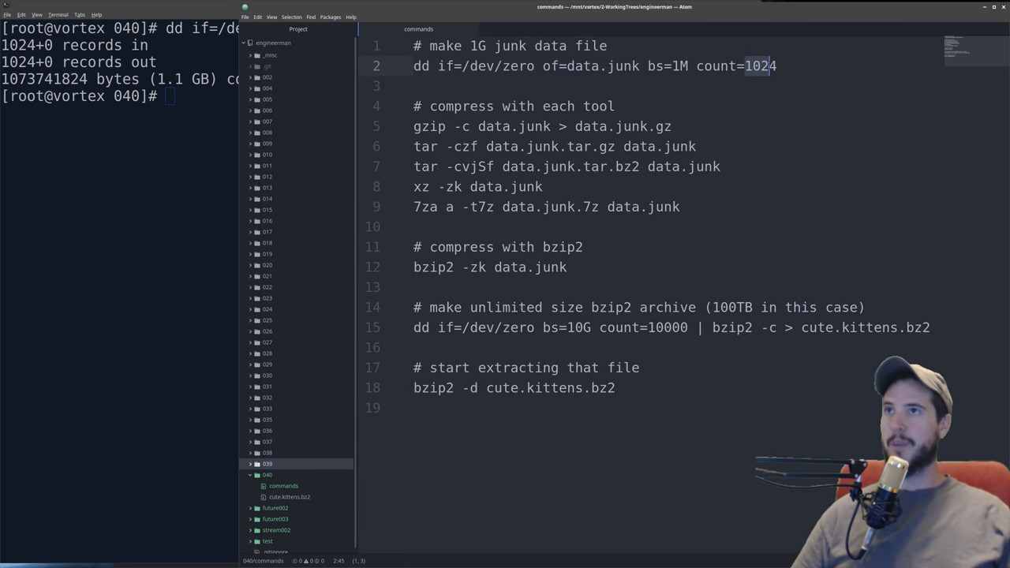
double_click(760, 66)
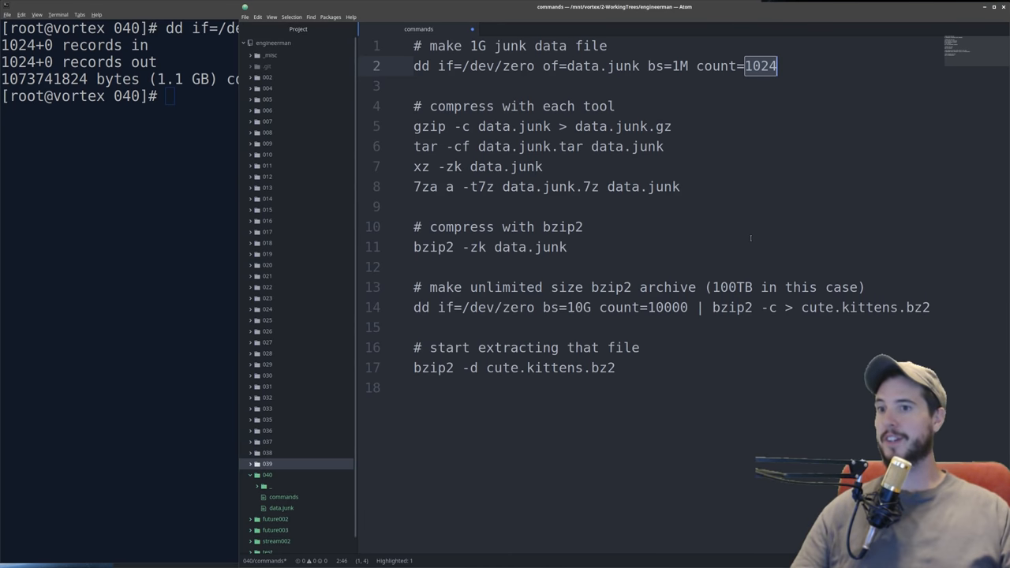
drag(414, 126, 679, 186)
text(ls -l)
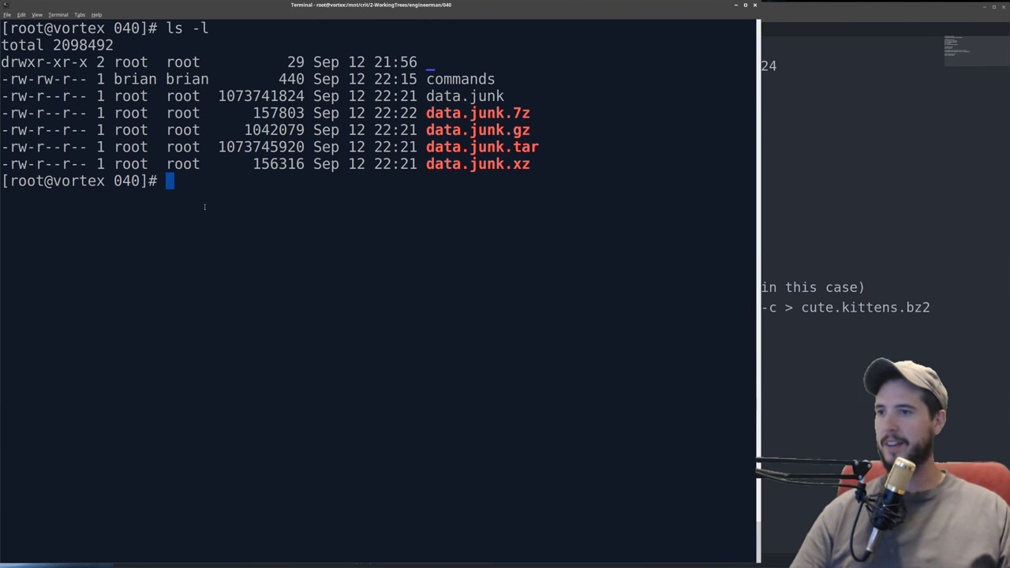
Step: Run 'bzip2 -zk data.junk' to create data.junk.bz2 while keeping the original
text(bzip2 -zk data.junk)
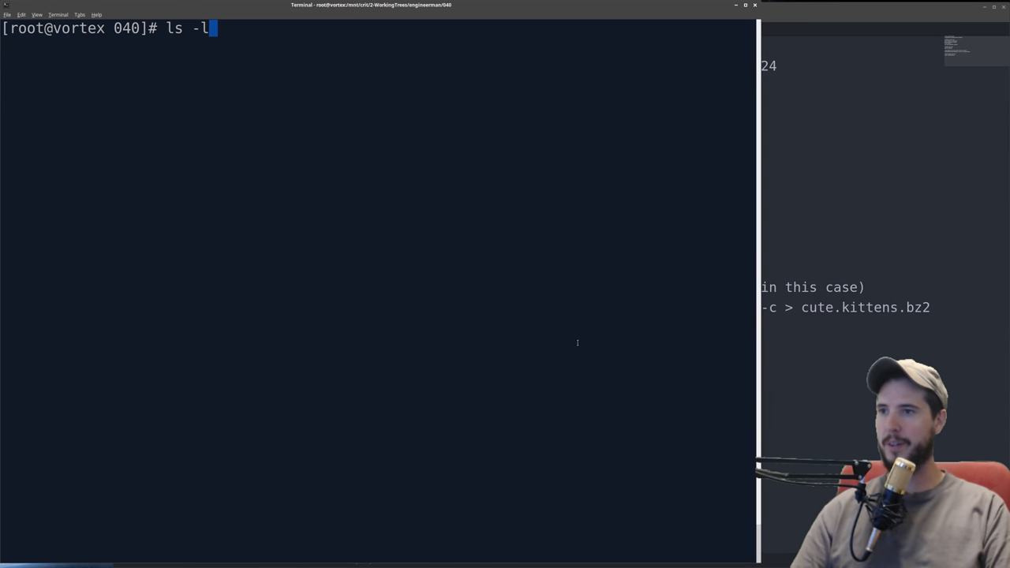
key(Return)
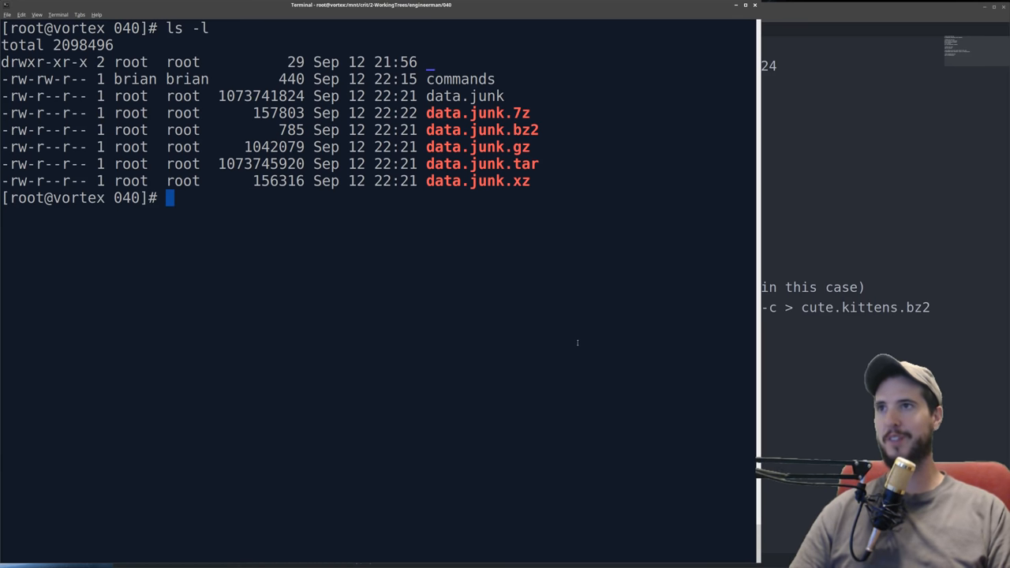
mouse_move(602, 208)
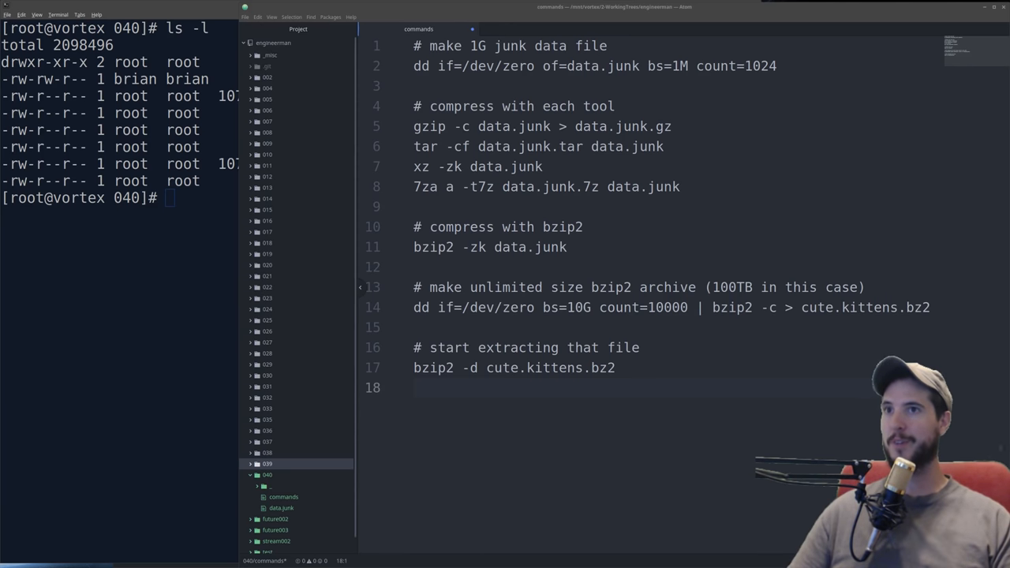
mouse_move(284, 334)
text(cd _)
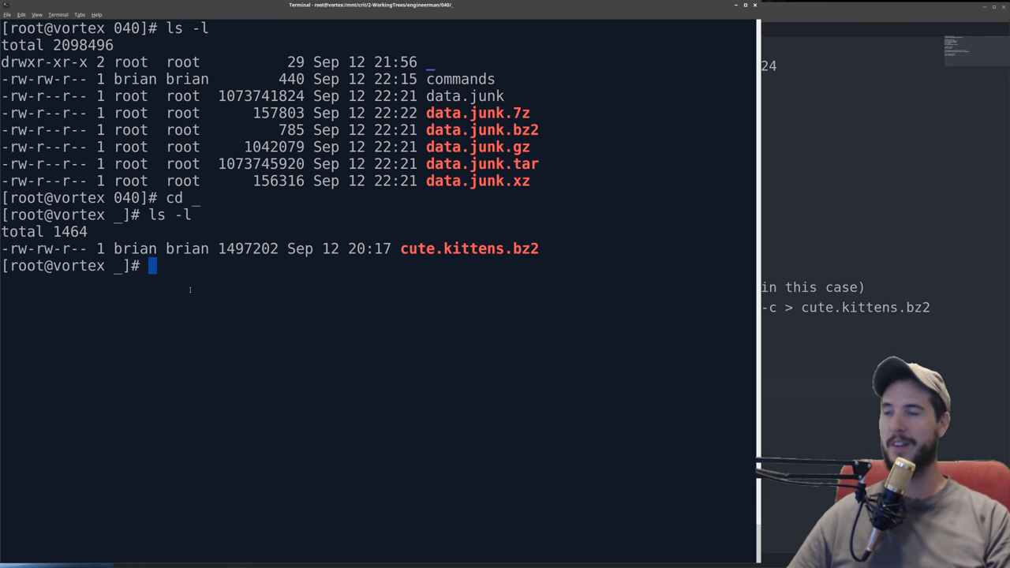
mouse_move(579, 320)
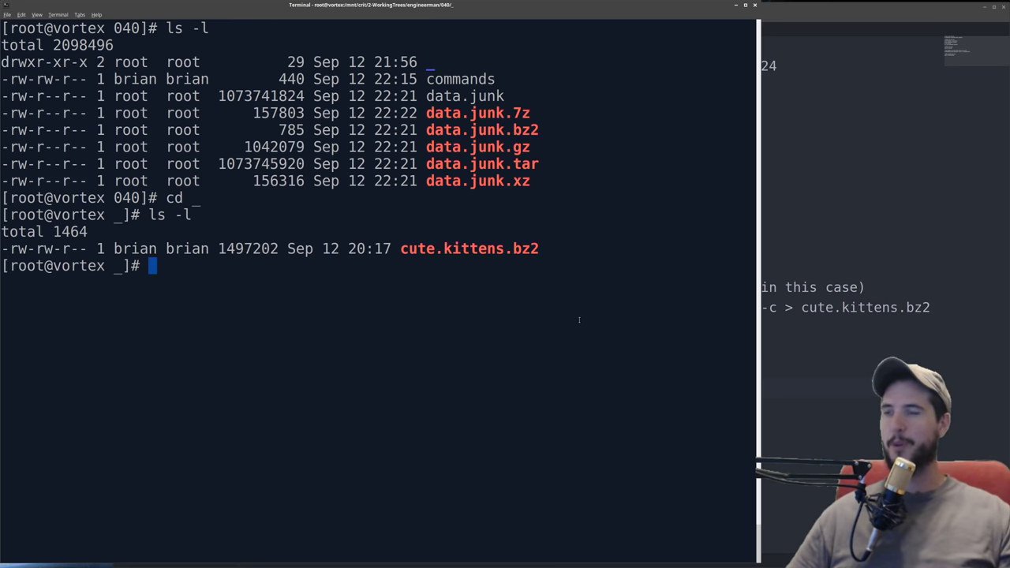
mouse_move(323, 316)
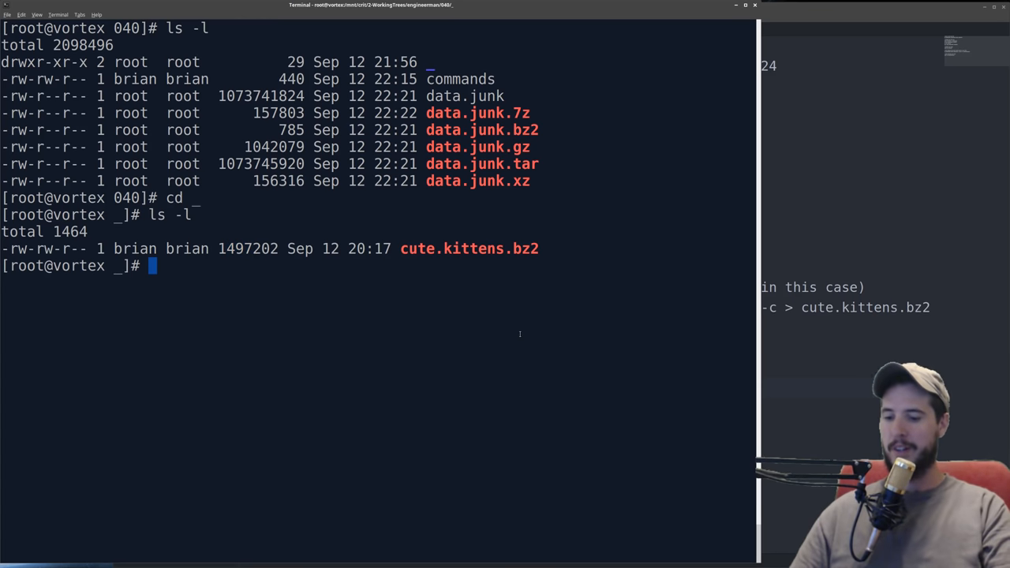
Step: Start decompressing cute.kittens.bz2 and watch the folder listing refresh every 0.3 seconds
text(bzip2 -d)
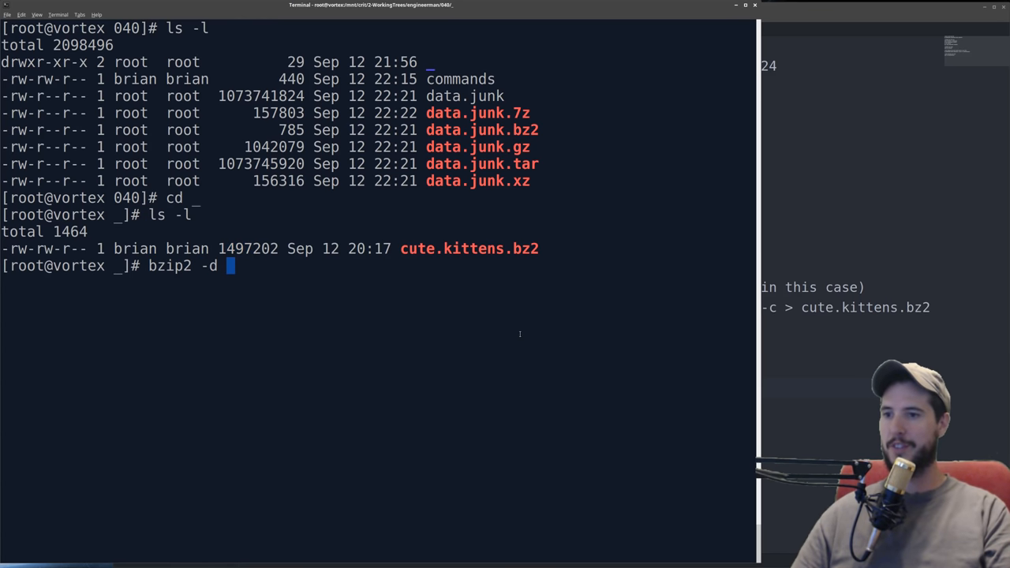
text(cute.kittens.bz2)
text(bg)
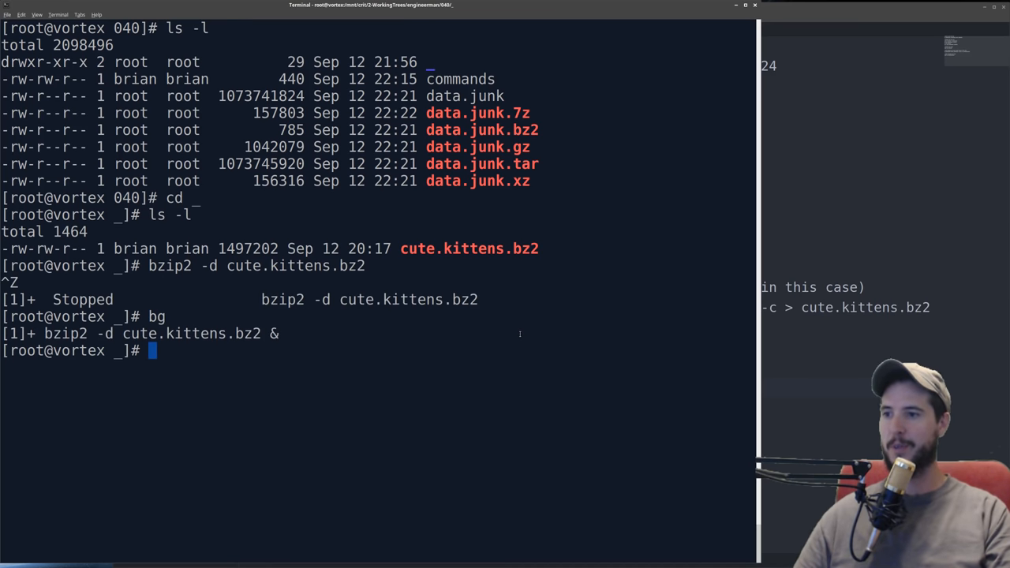
text(watch ls -l)
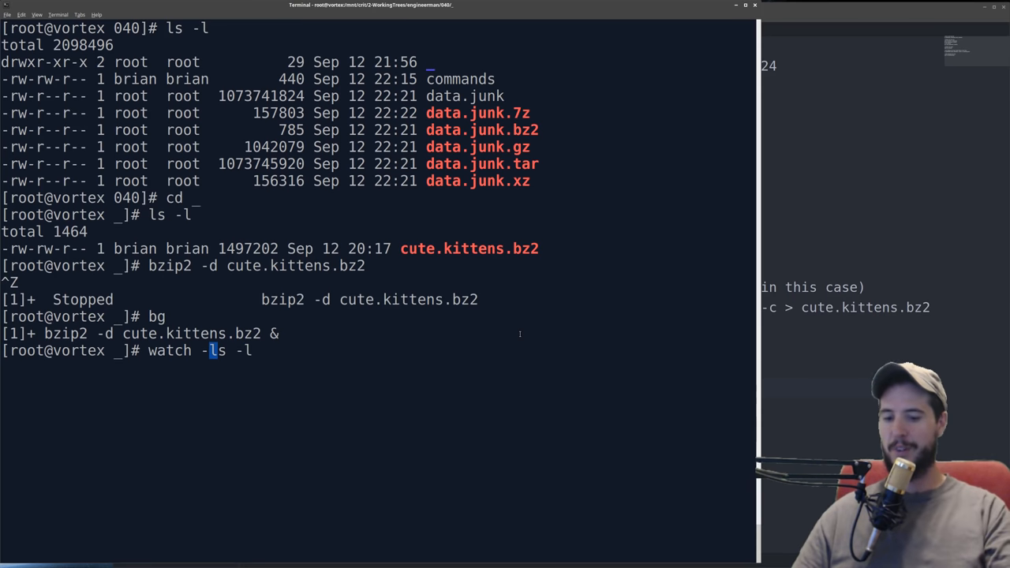
text(n .3 )
key(Return)
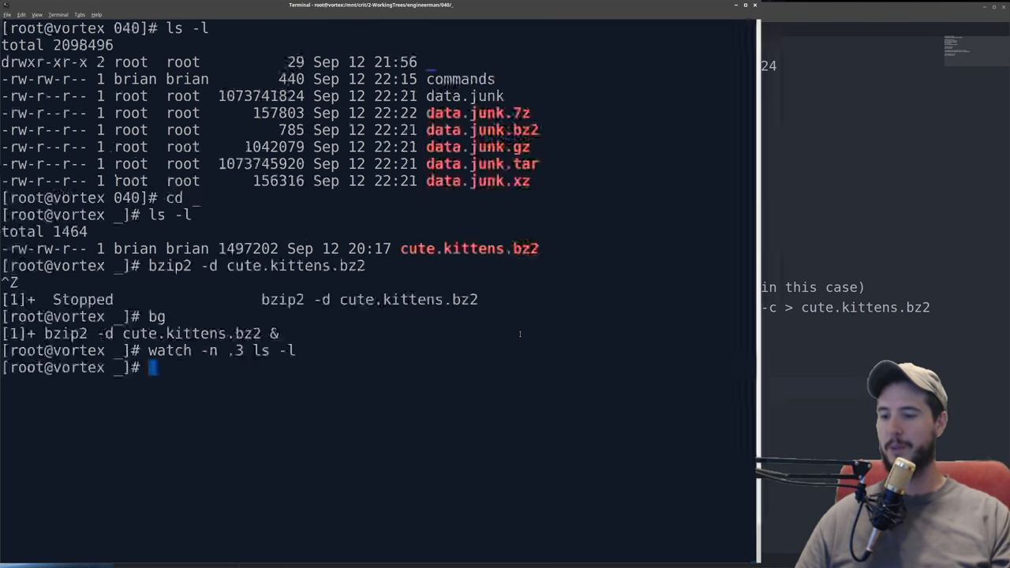
Step: Stop the watch, bring the extraction to the foreground with fg, and cancel it
key(Return)
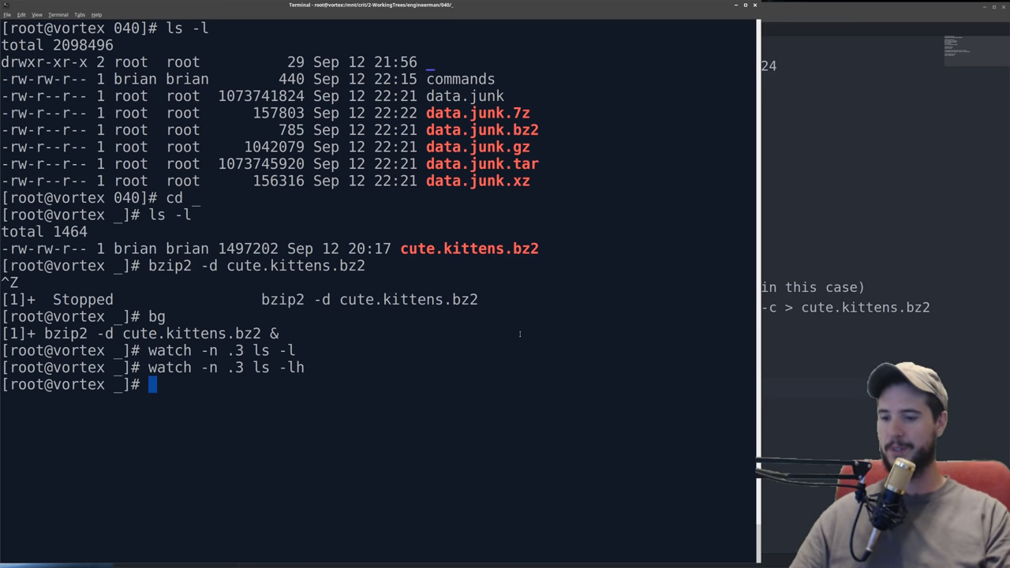
text(fg)
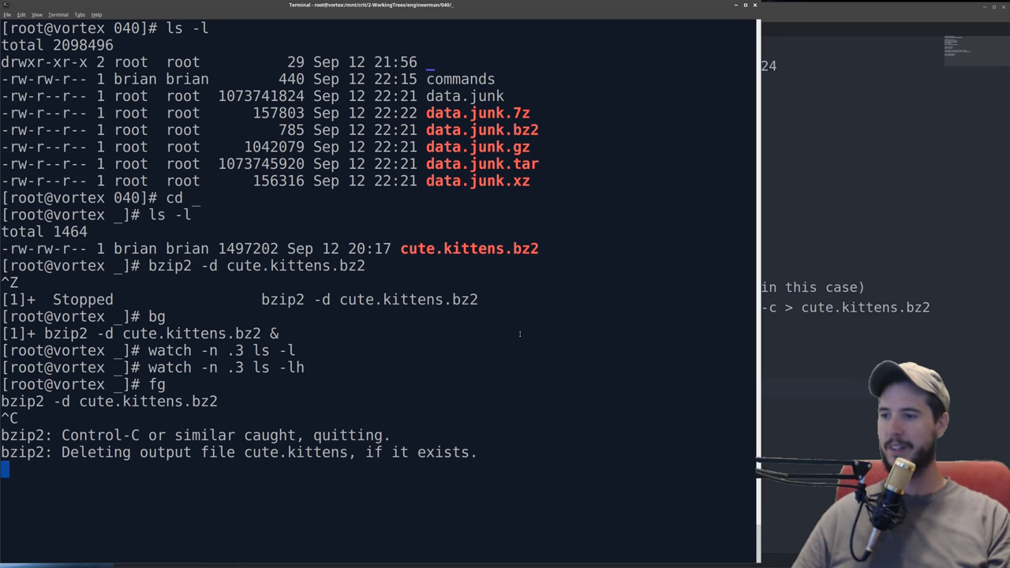
key(ctrl+c)
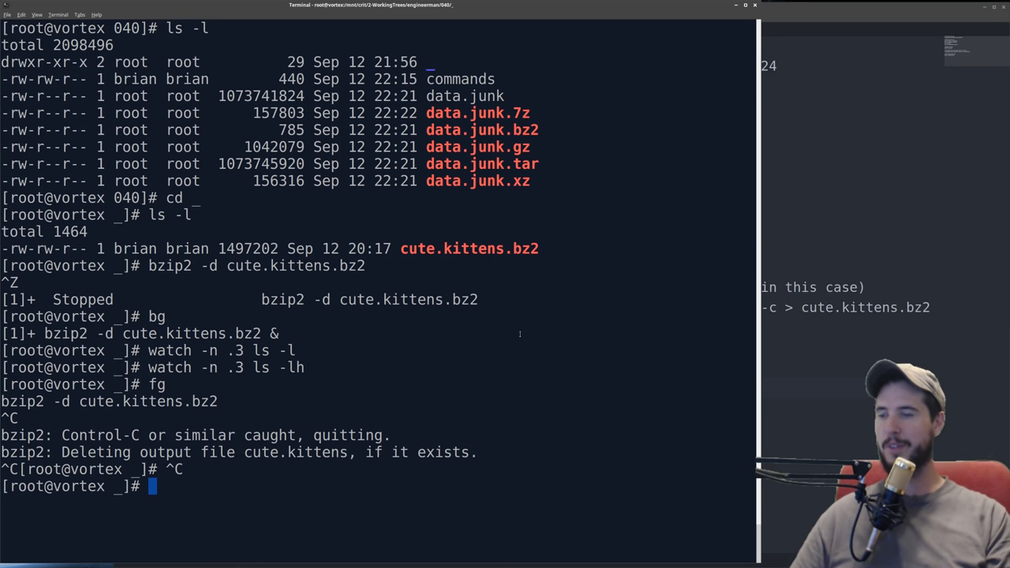